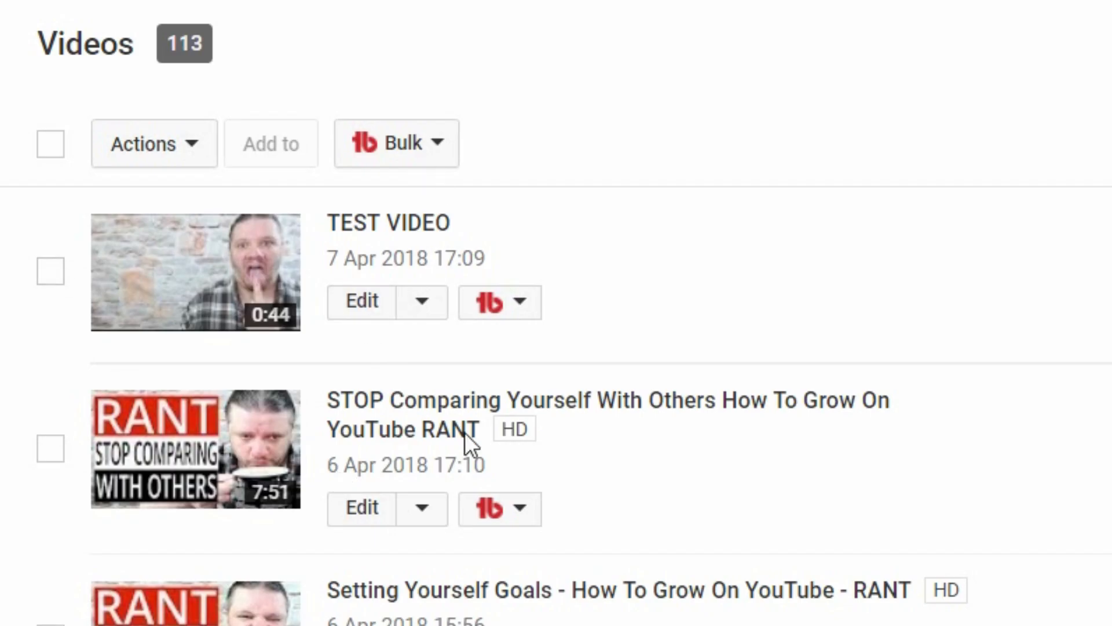
mouse_move(33, 348)
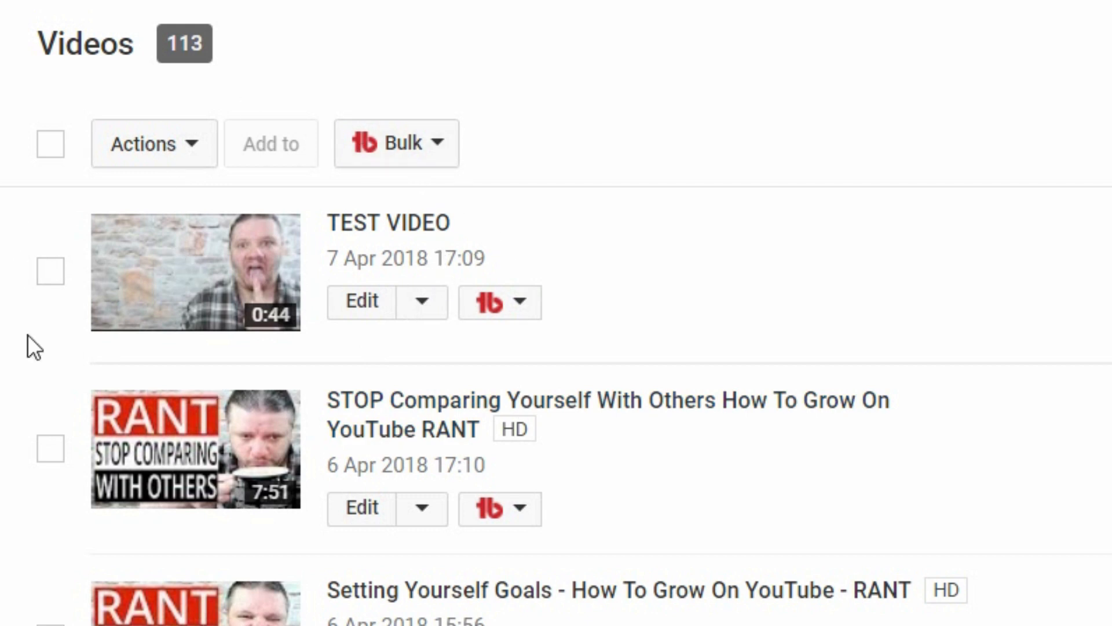
mouse_move(384, 320)
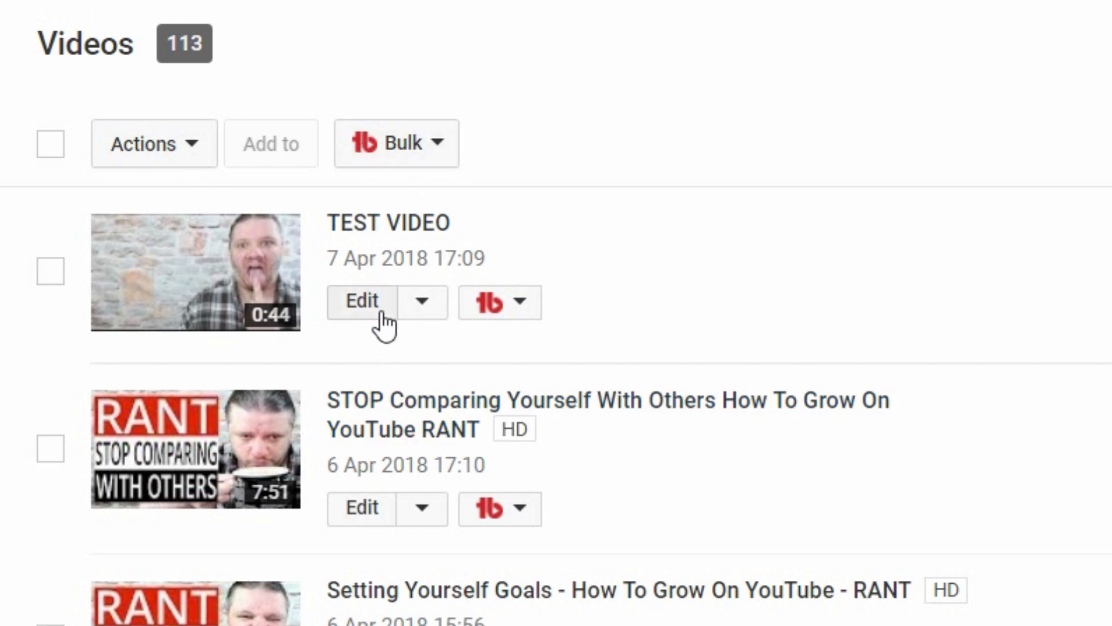
Go to TEST VIDEO's edit page from Video Manager's Edit button.
click(362, 300)
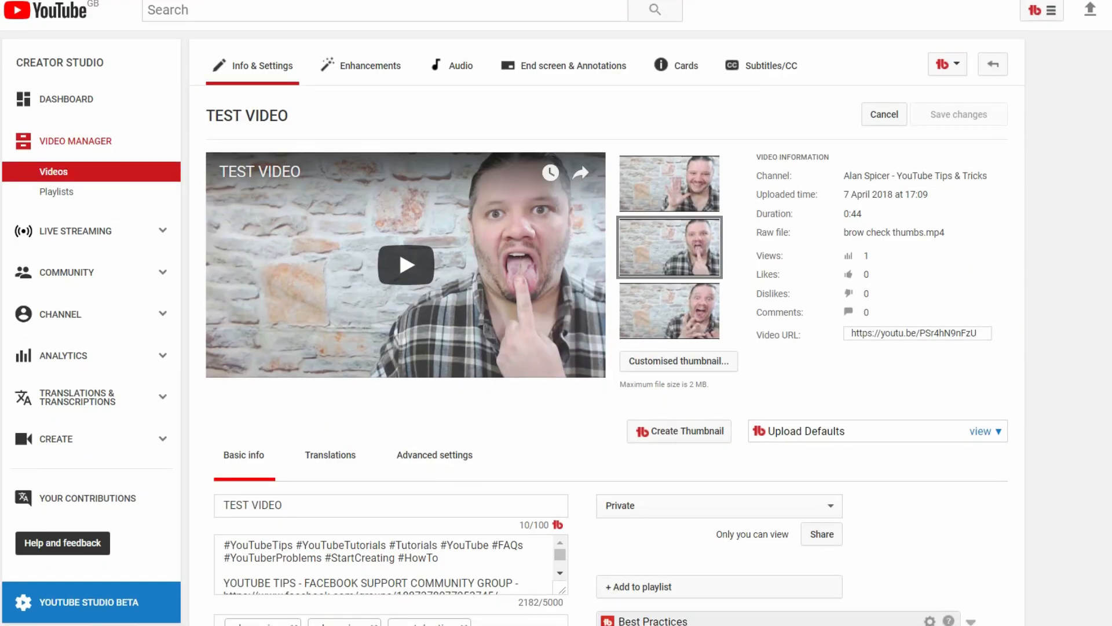
scroll(down, 3)
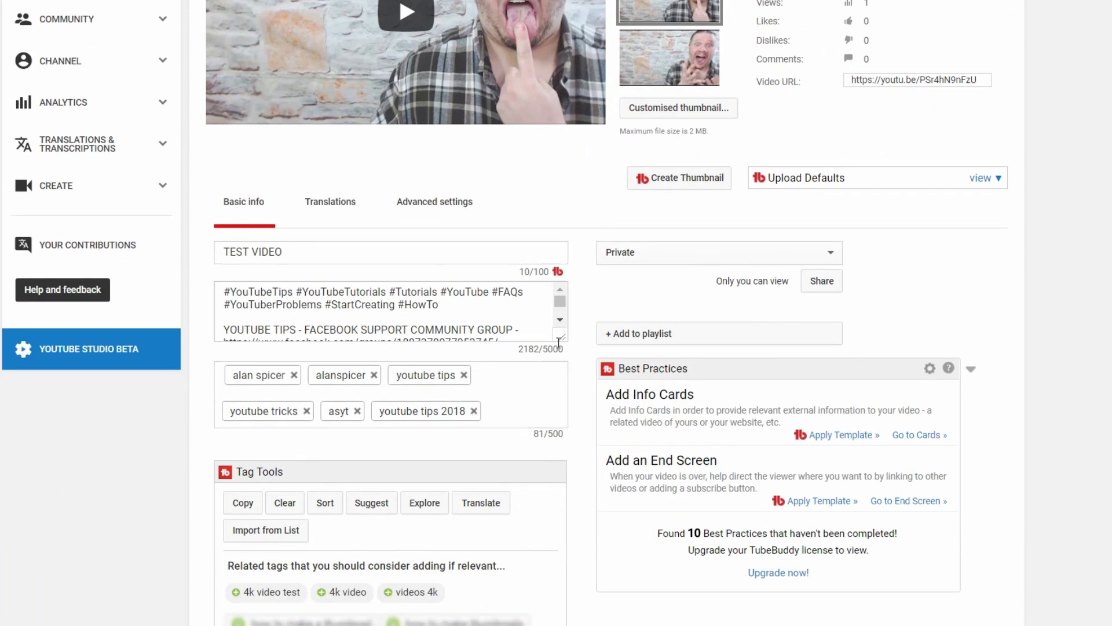
scroll(down, 3)
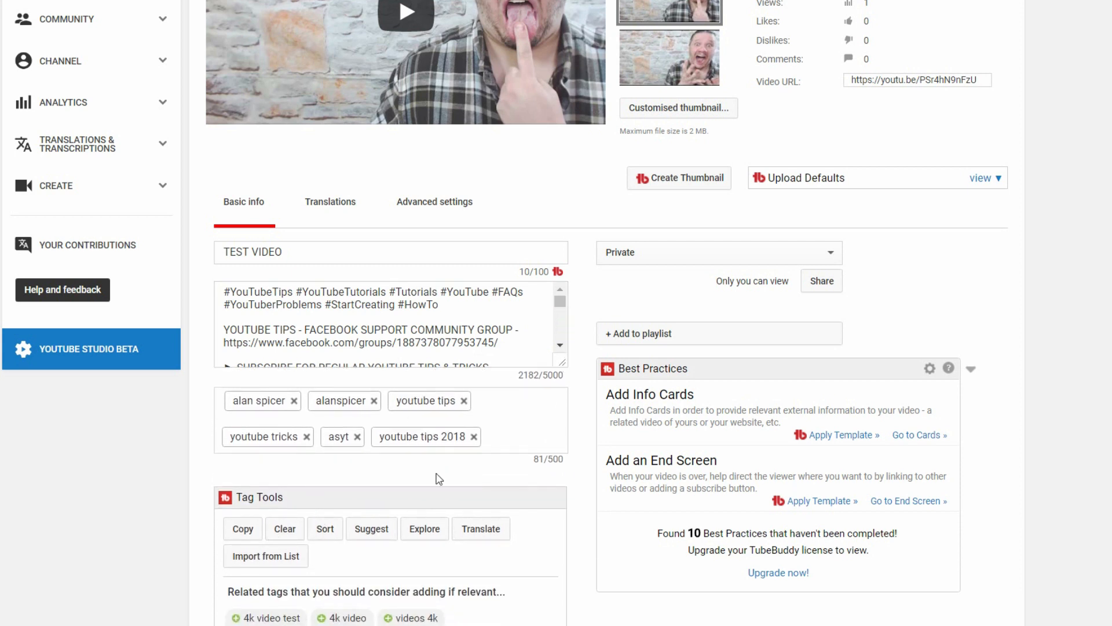
scroll(up, 3)
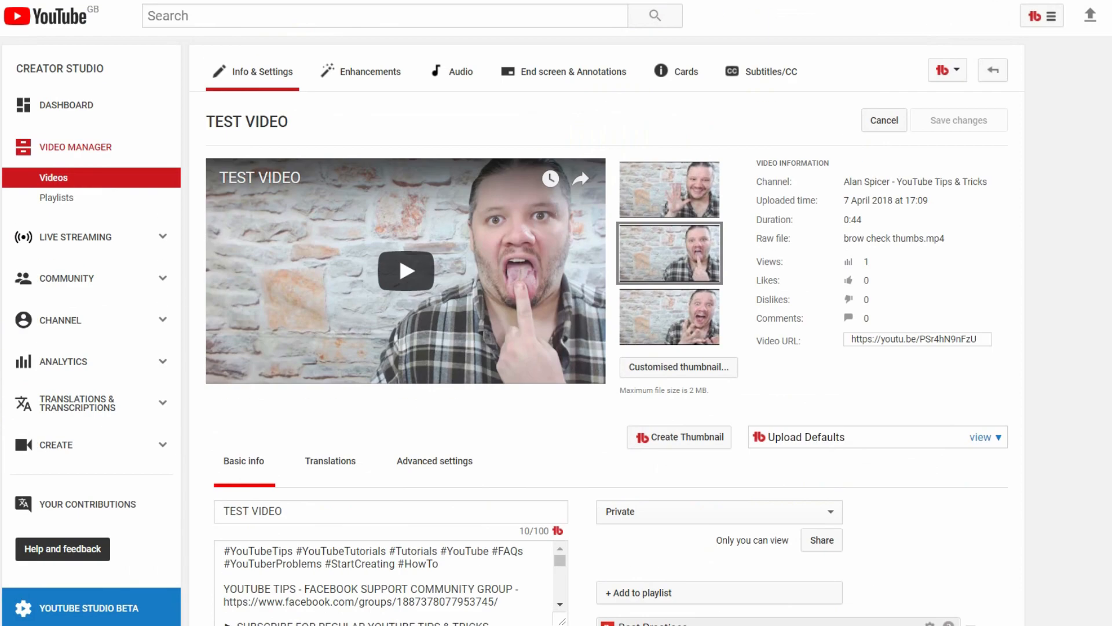
mouse_move(754, 126)
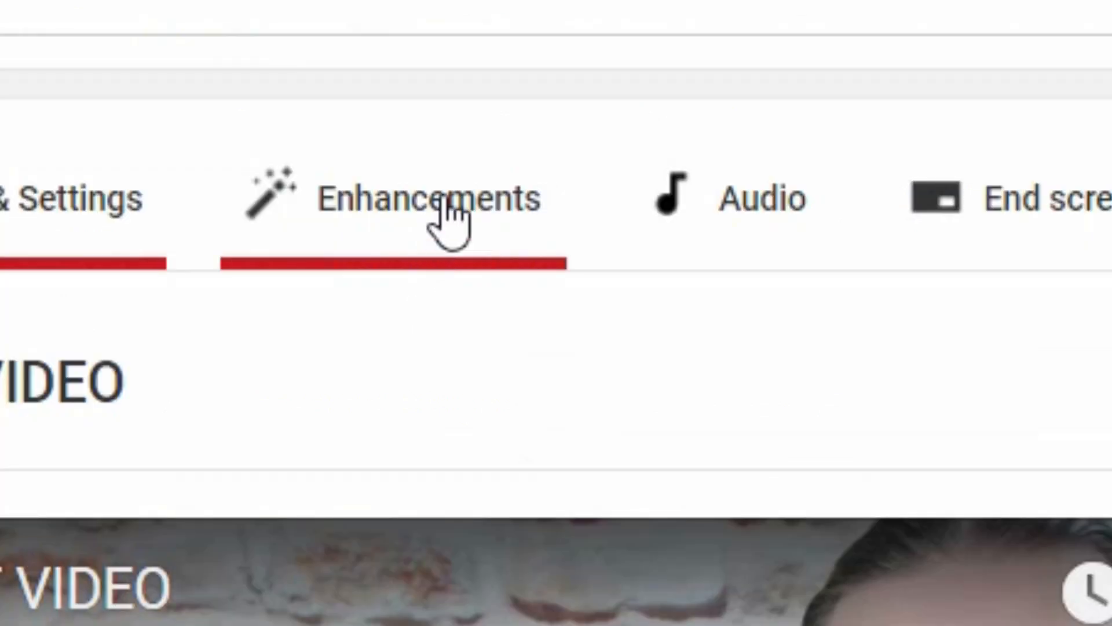
Switch to the Enhancements tools showing Quick fixes and the Trim option.
click(429, 198)
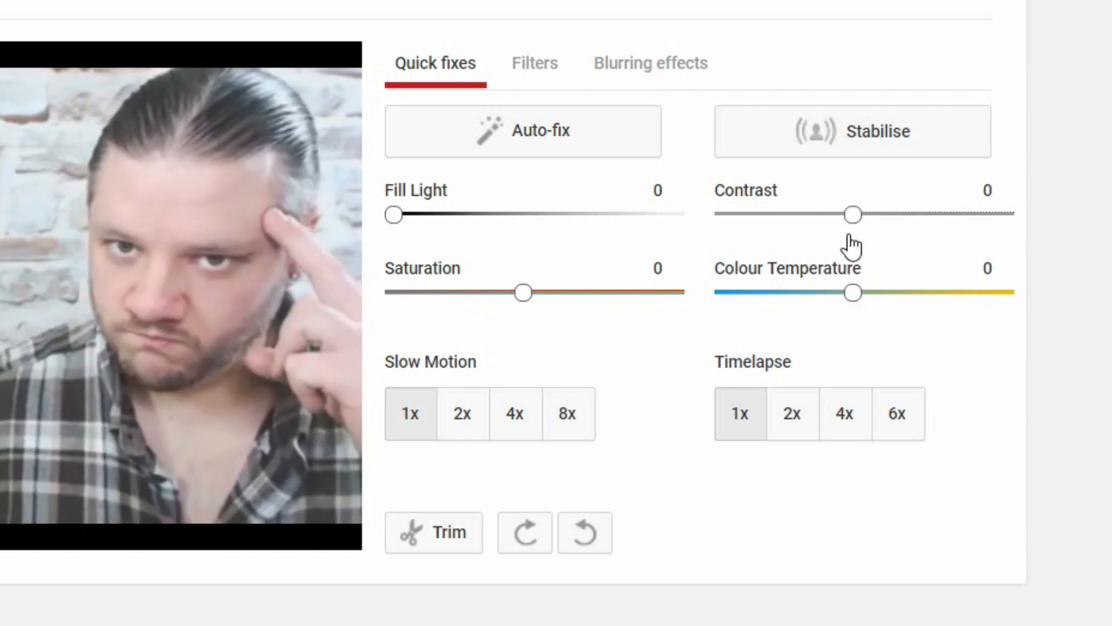
mouse_move(852, 163)
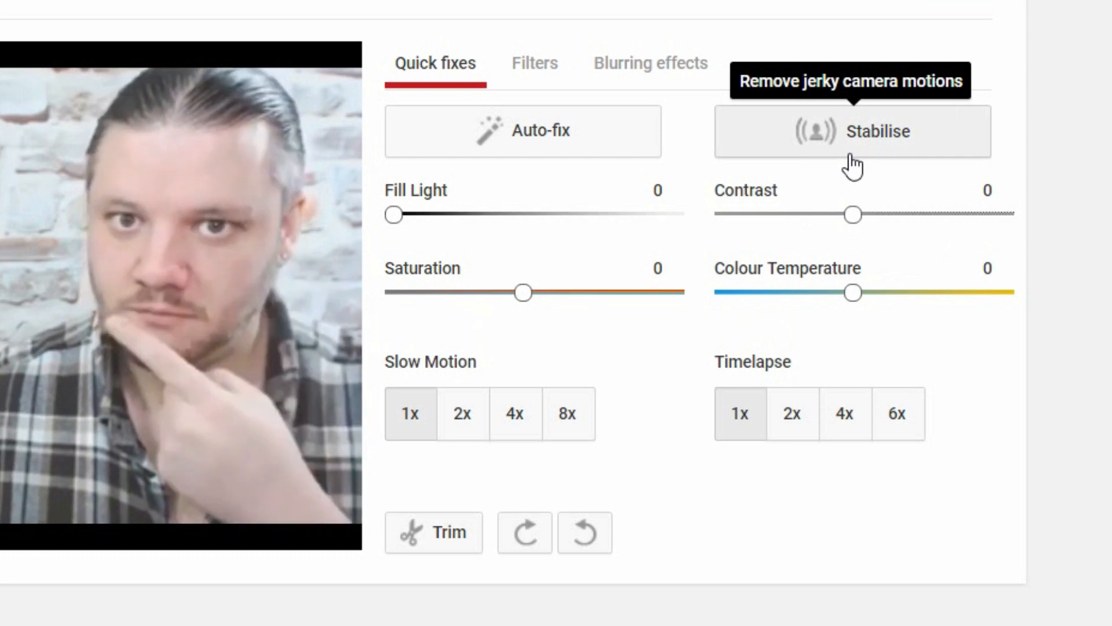
mouse_move(541, 148)
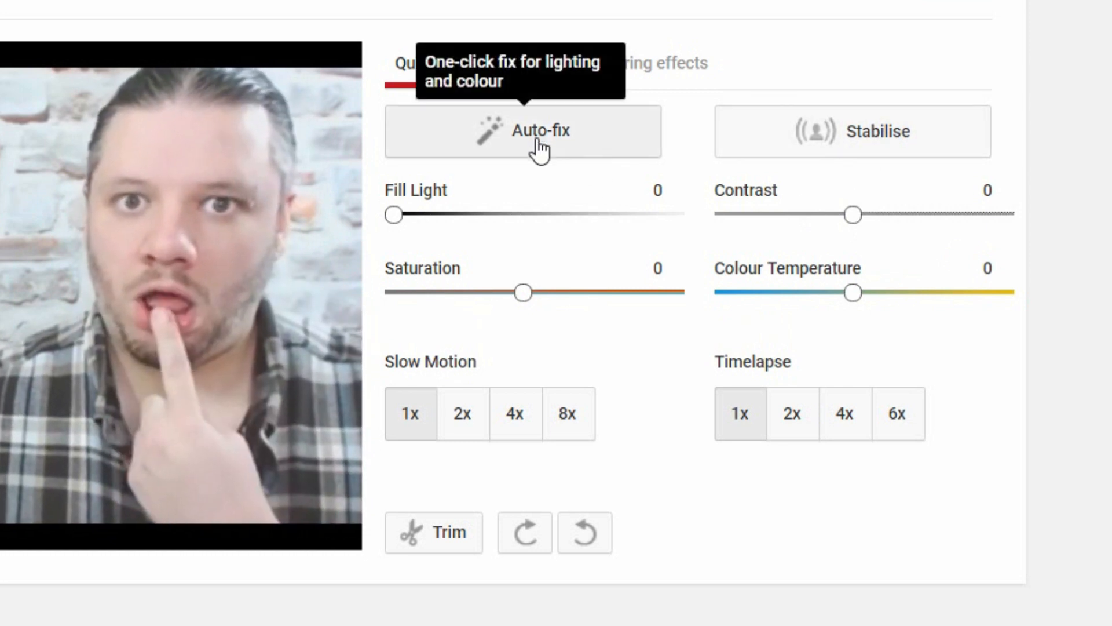
mouse_move(645, 416)
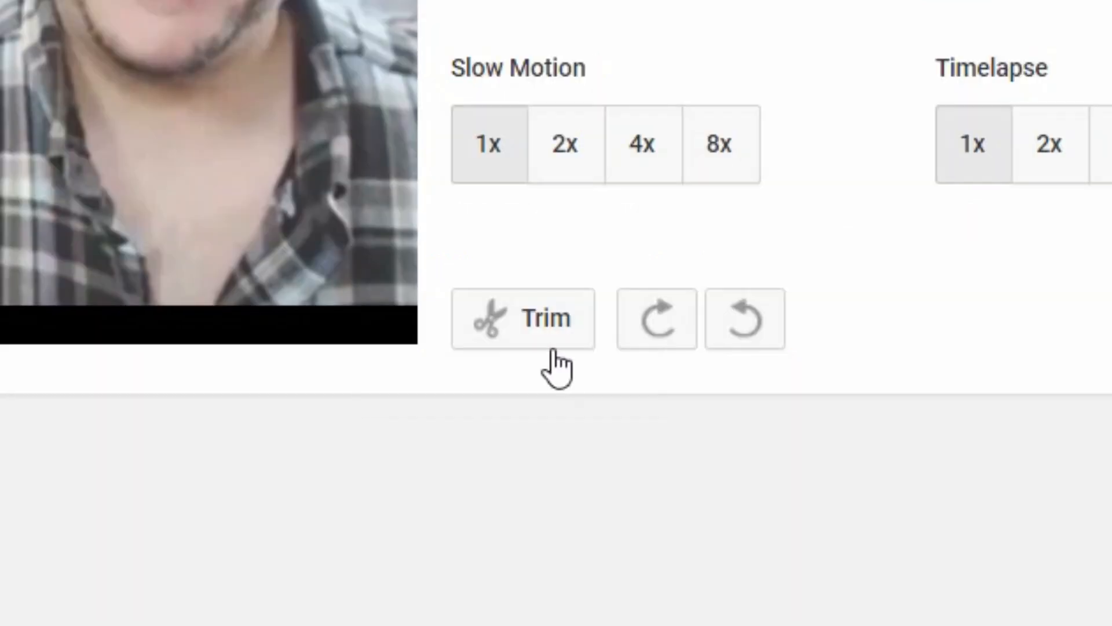
mouse_move(539, 341)
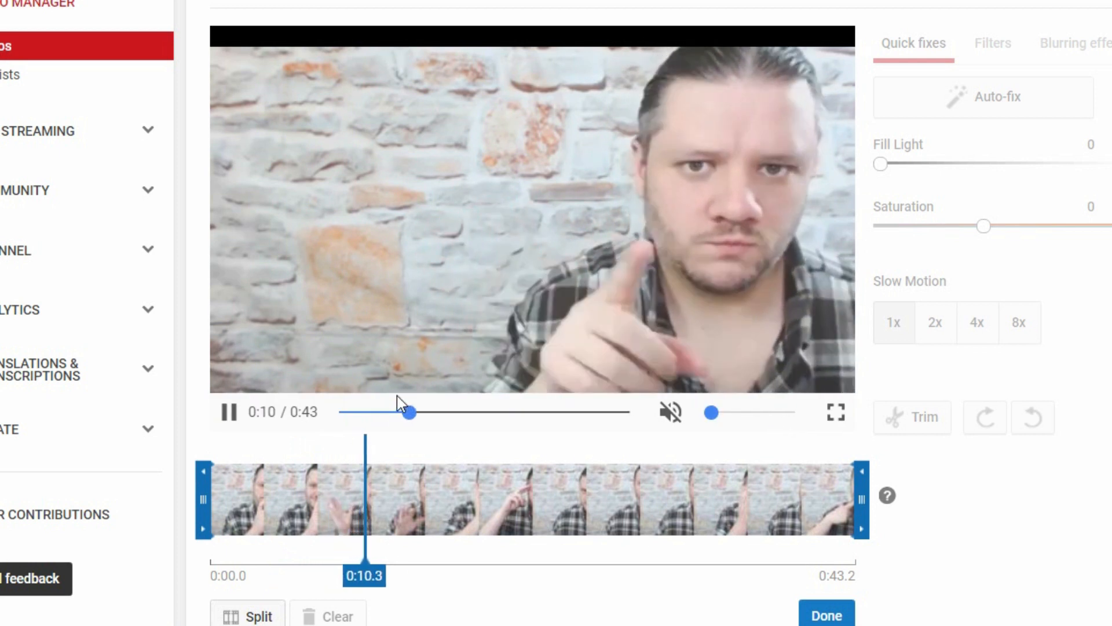
Play and pause the trim preview to cue the playhead near the 11-second mark.
click(230, 412)
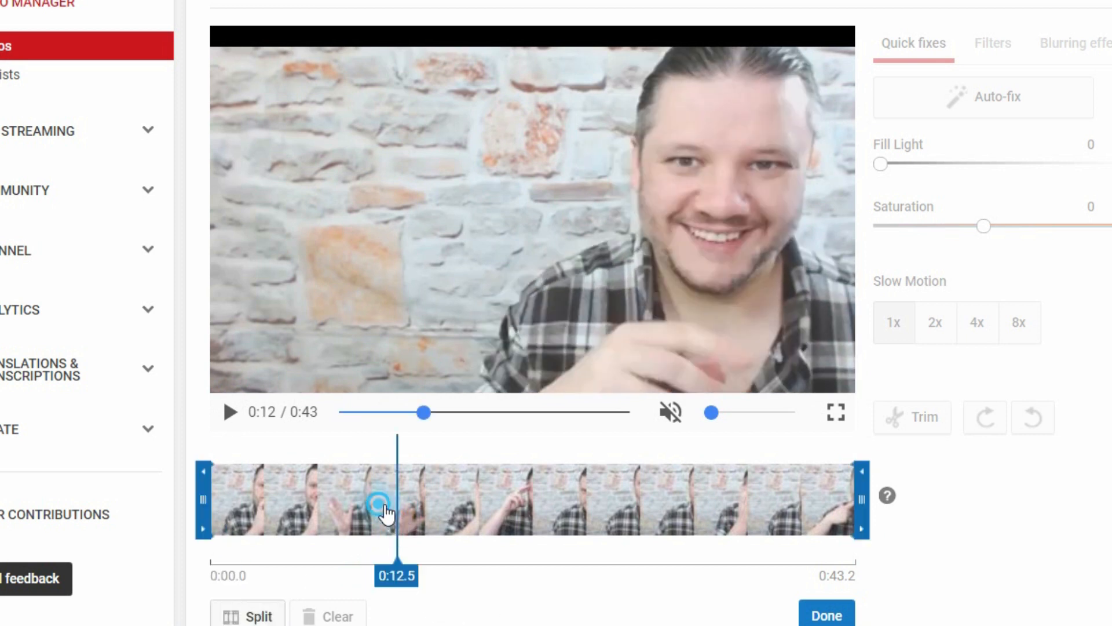
click(229, 411)
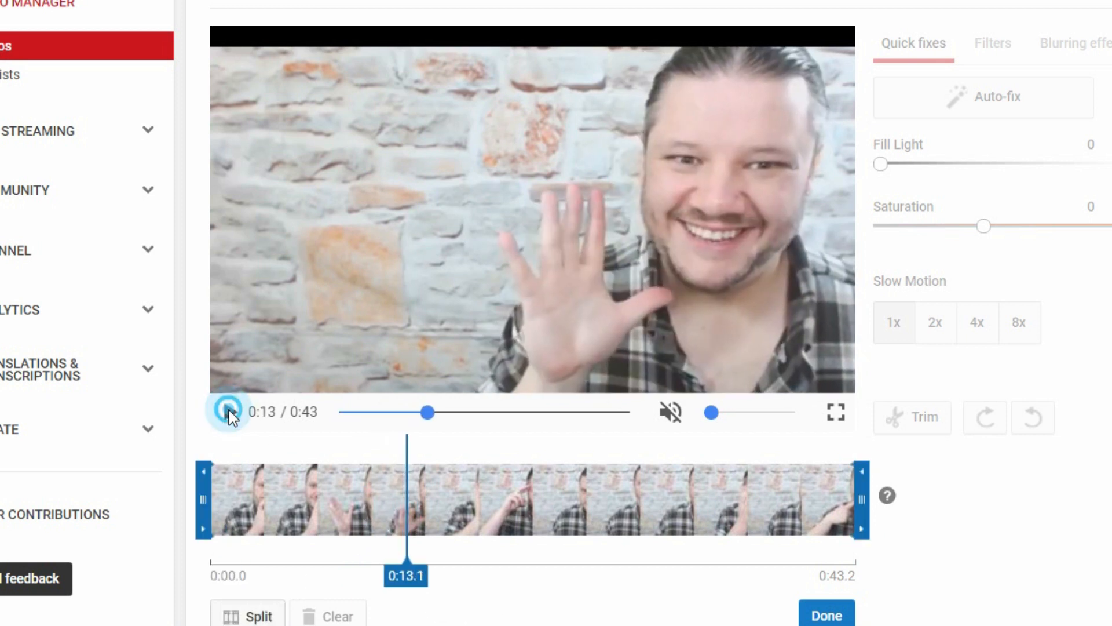
click(229, 413)
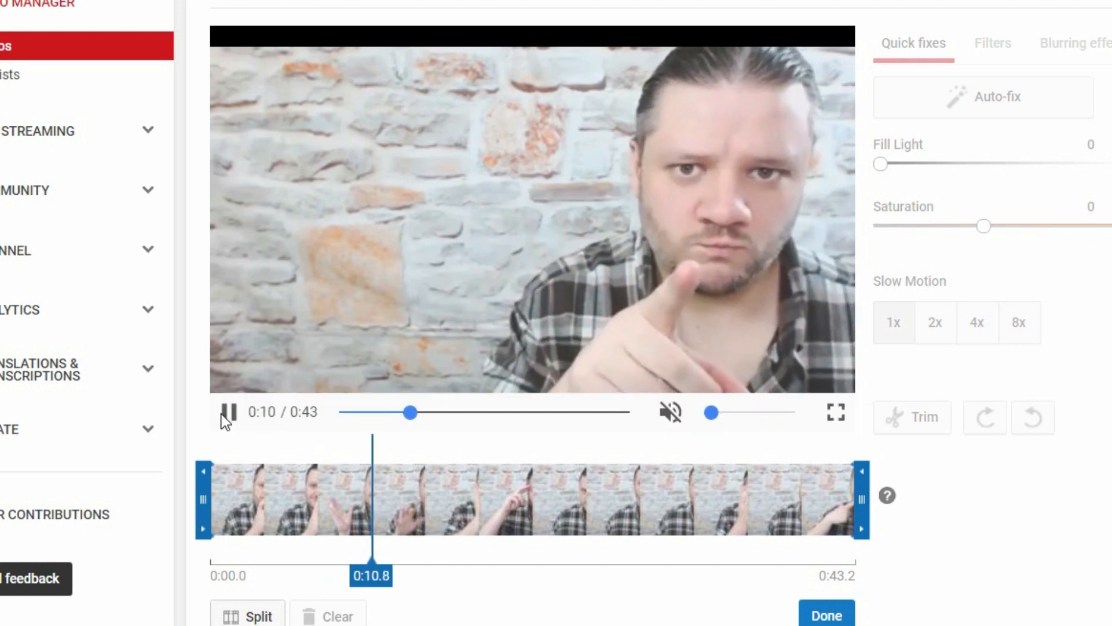
click(229, 413)
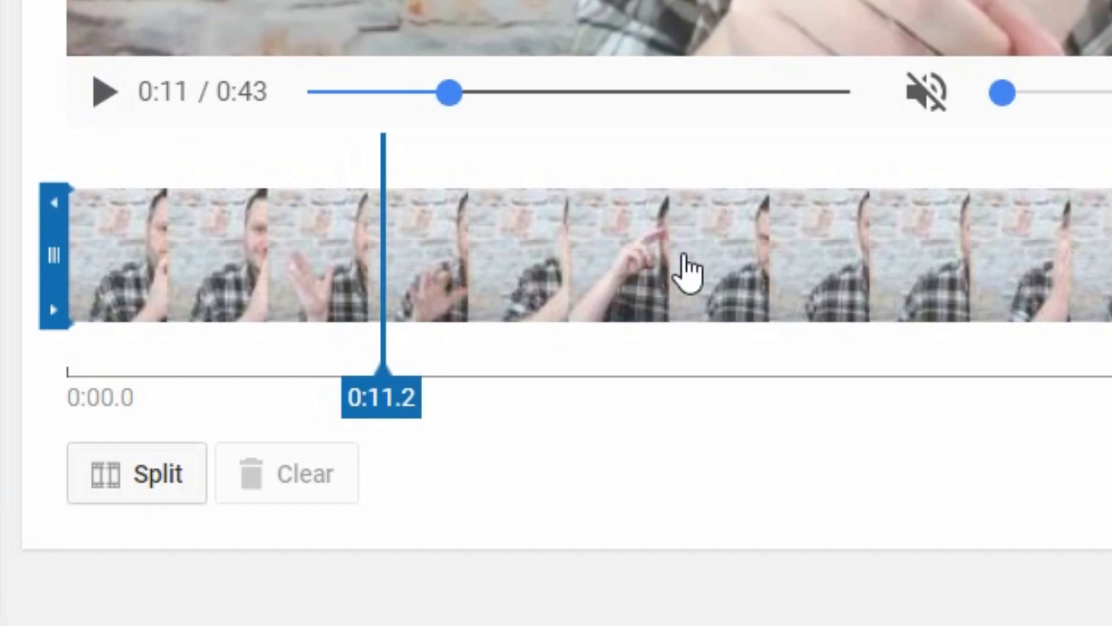
Advance the preview and split the timeline at 0:16.7, isolating the middle clip from 0:11.2.
click(137, 473)
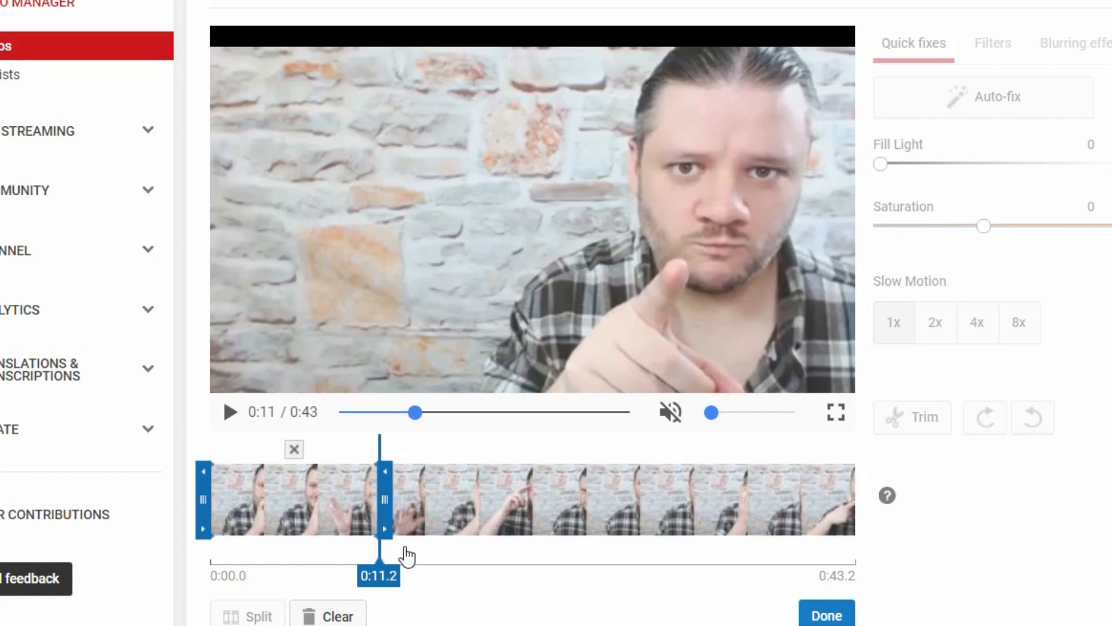
mouse_move(219, 419)
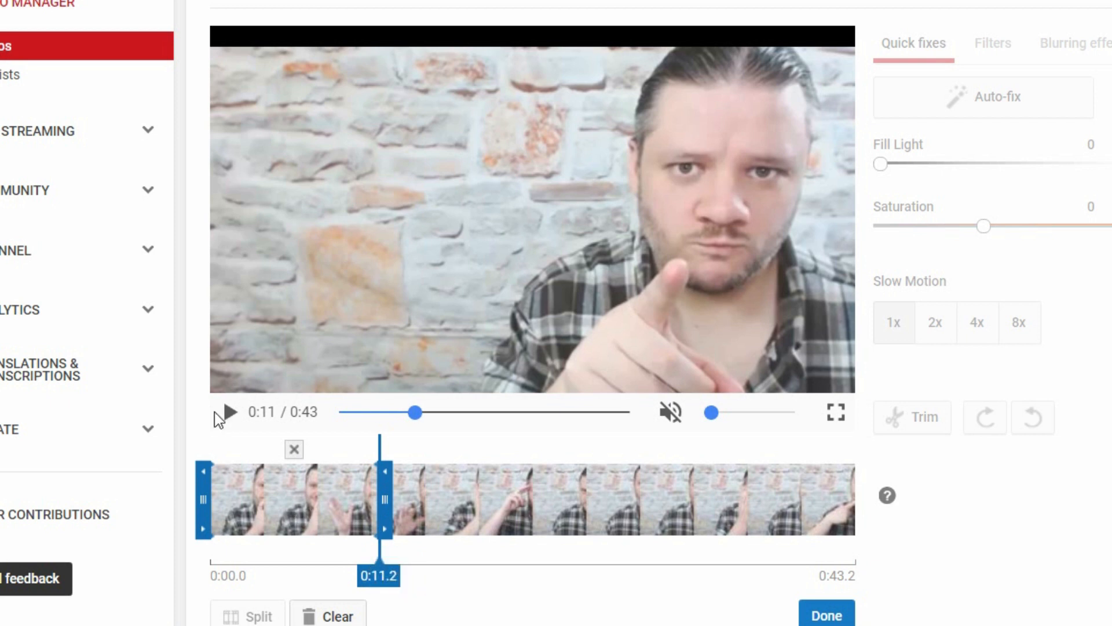
click(228, 412)
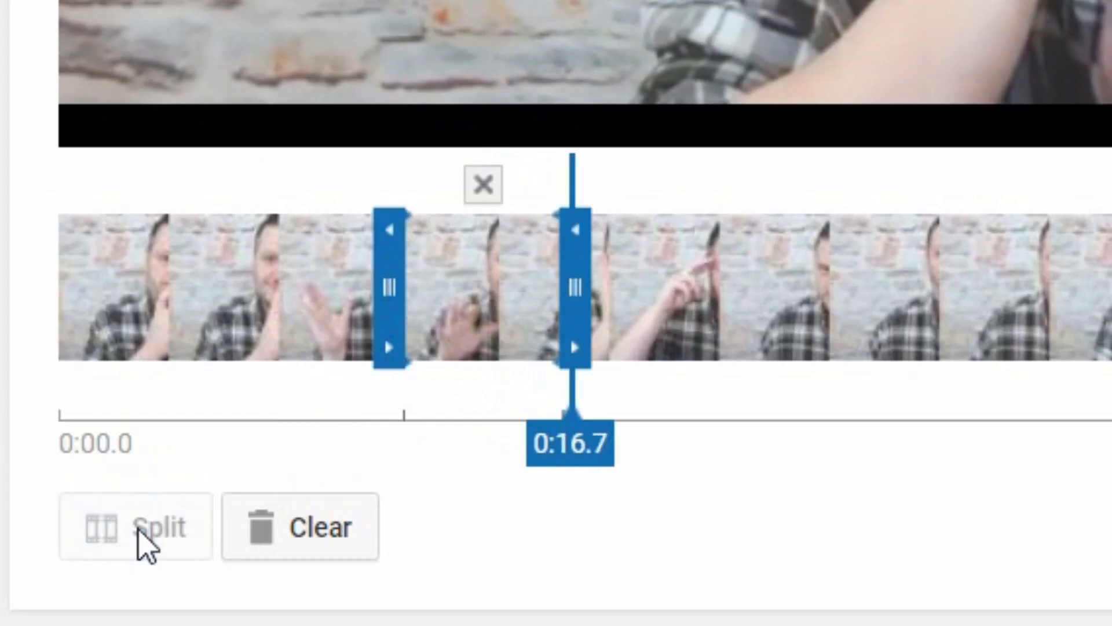
click(93, 108)
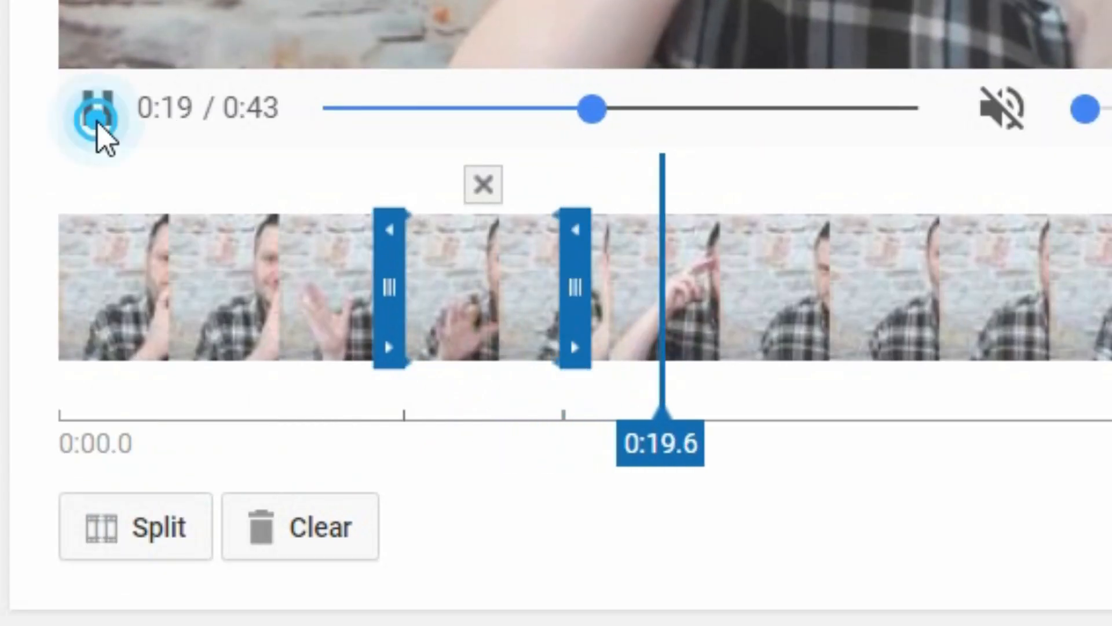
click(97, 110)
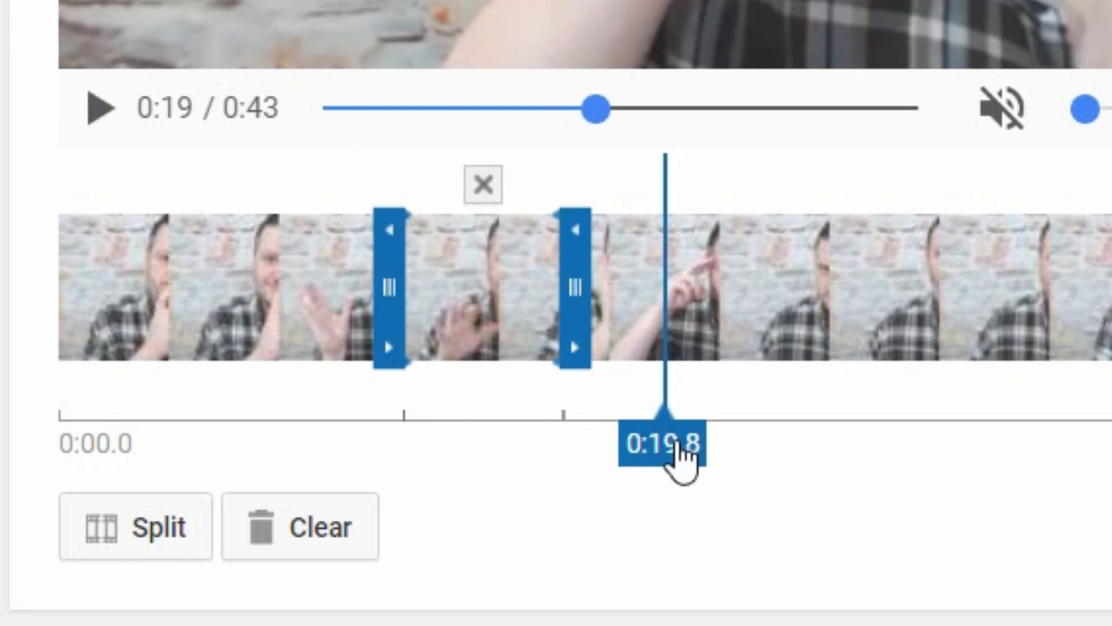
Delete the middle clip between the splits and finish trimming with Done.
click(482, 185)
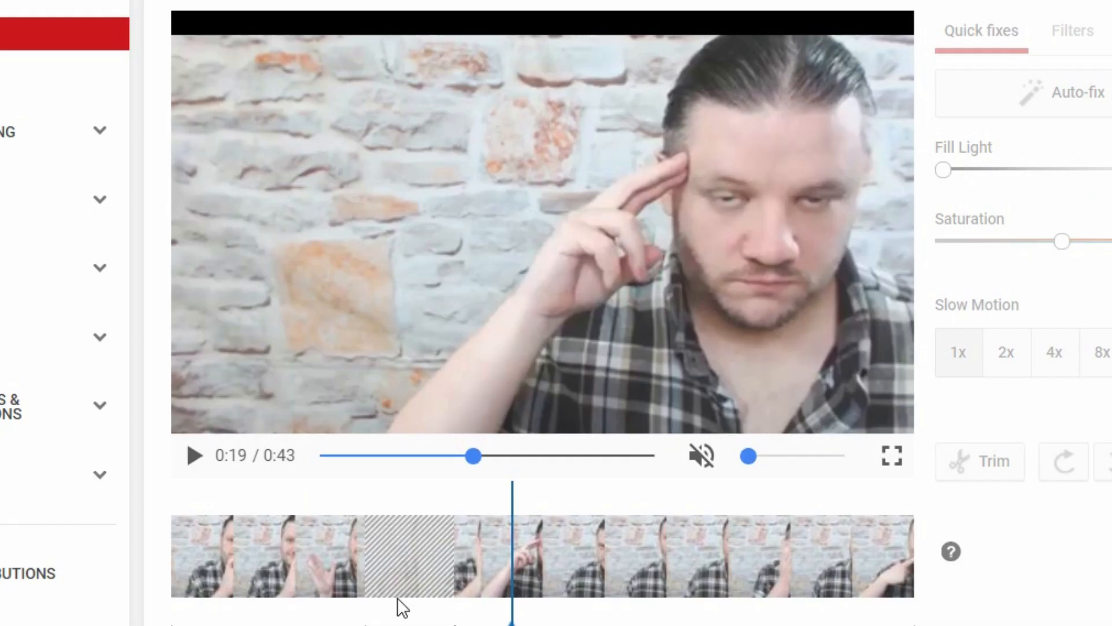
mouse_move(316, 485)
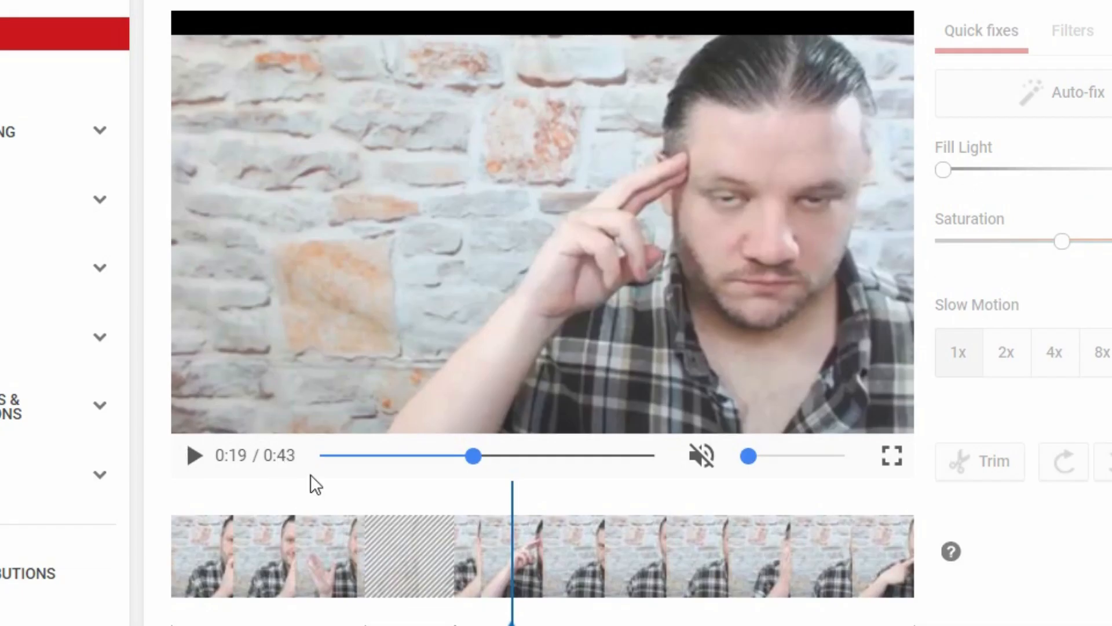
mouse_move(882, 604)
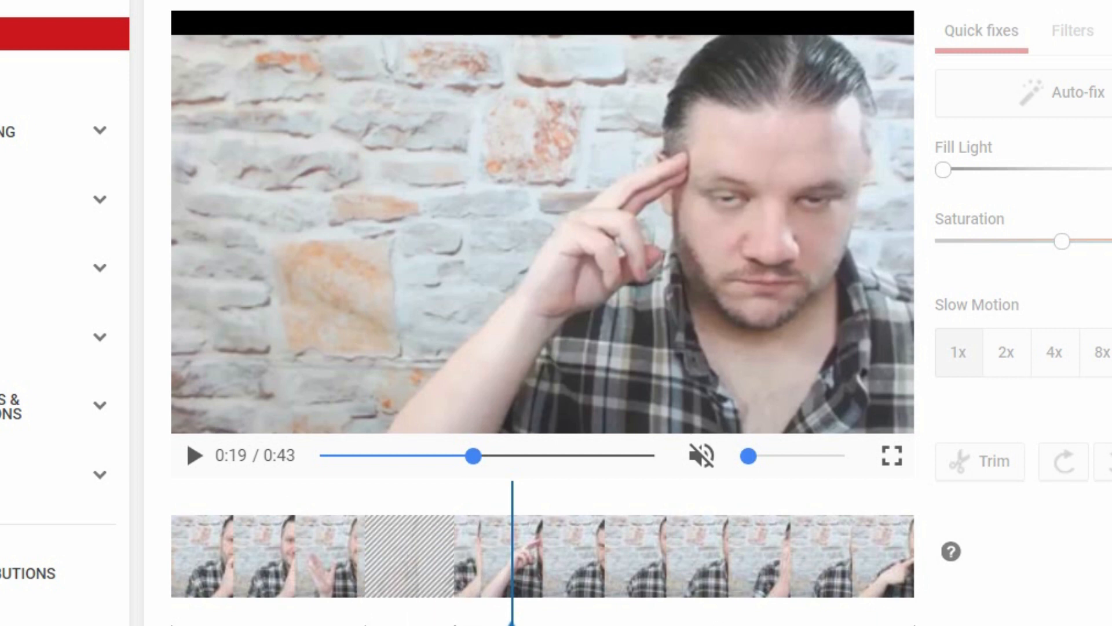
click(193, 455)
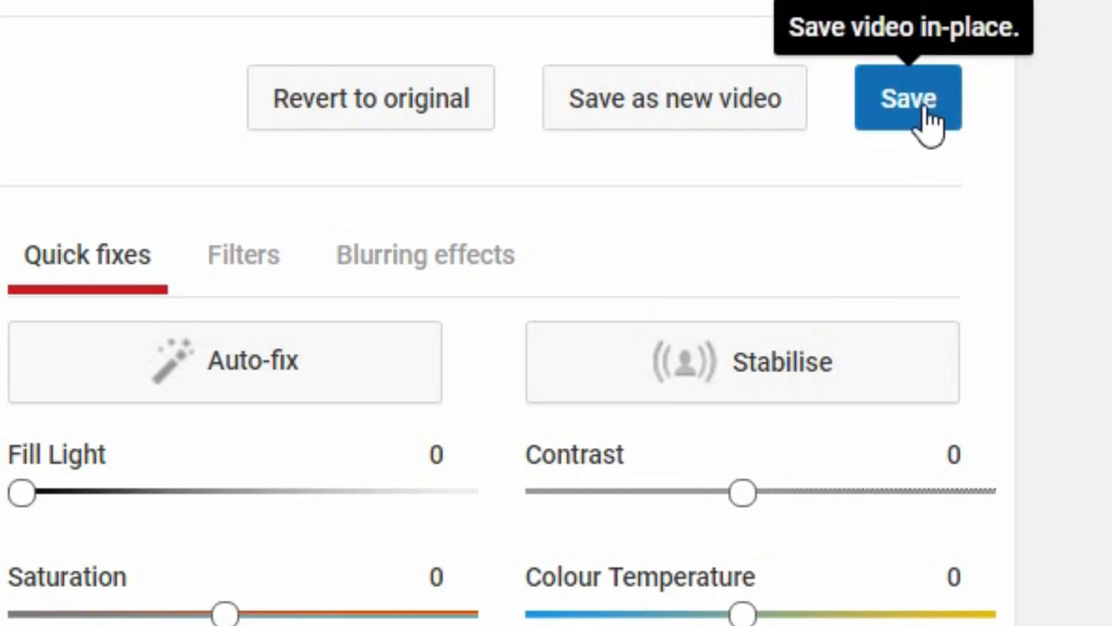
mouse_move(780, 117)
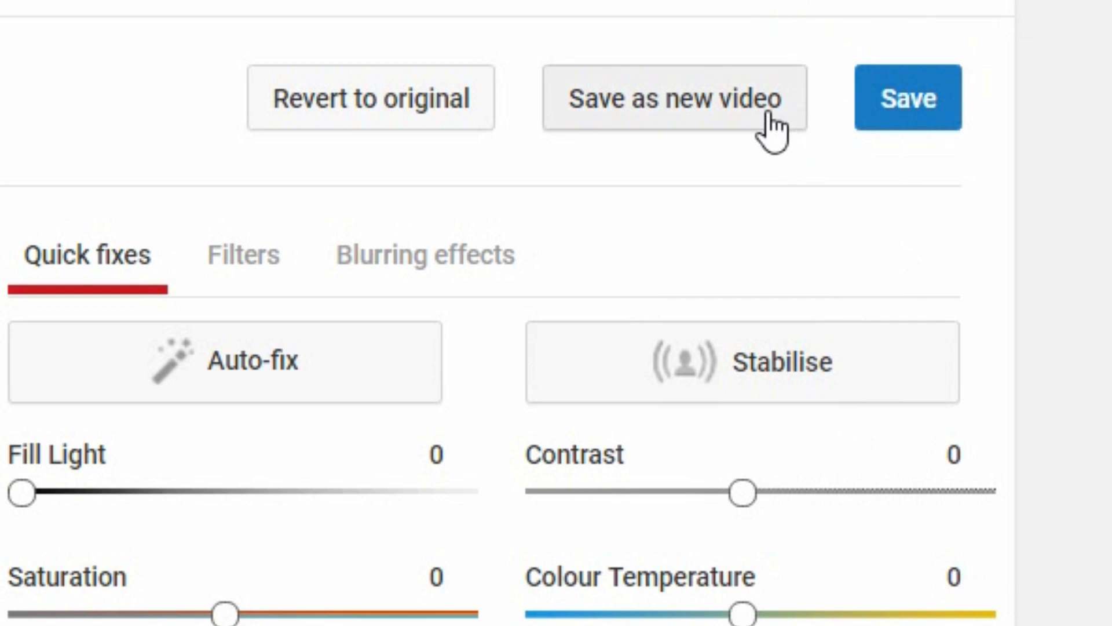
Save the trimmed video in place and confirm the 'This might take a while' dialog.
click(908, 97)
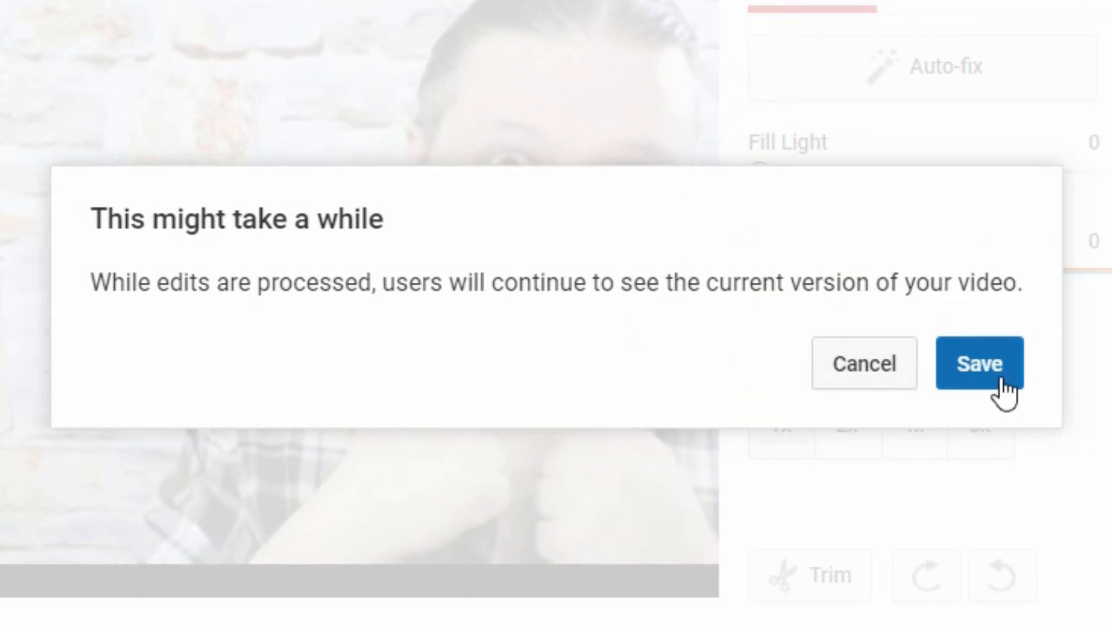
click(979, 363)
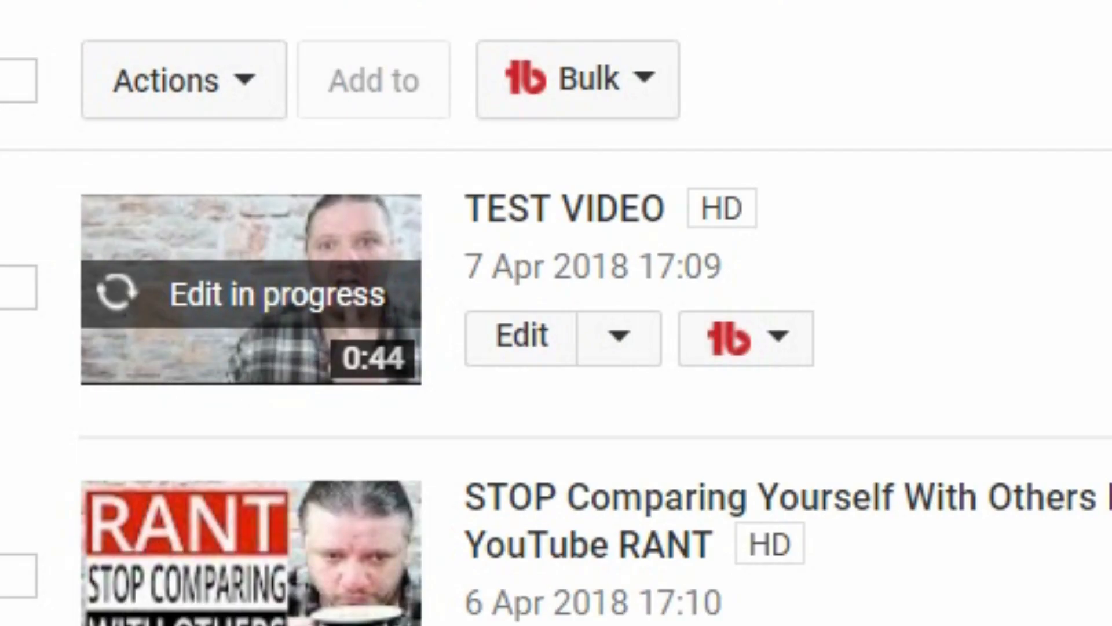
mouse_move(324, 482)
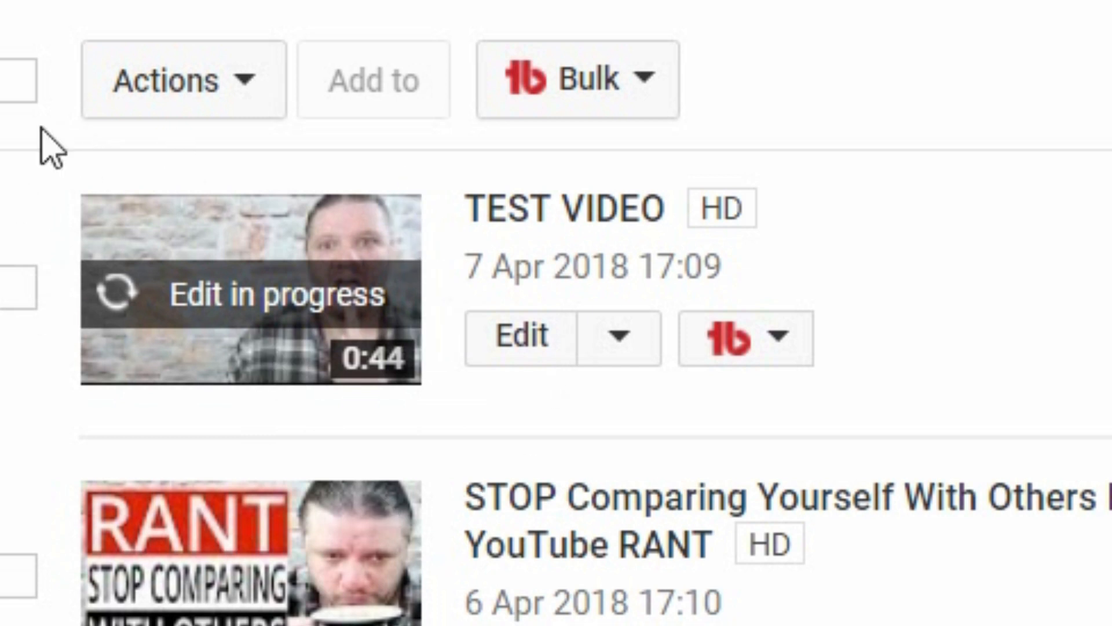
mouse_move(363, 134)
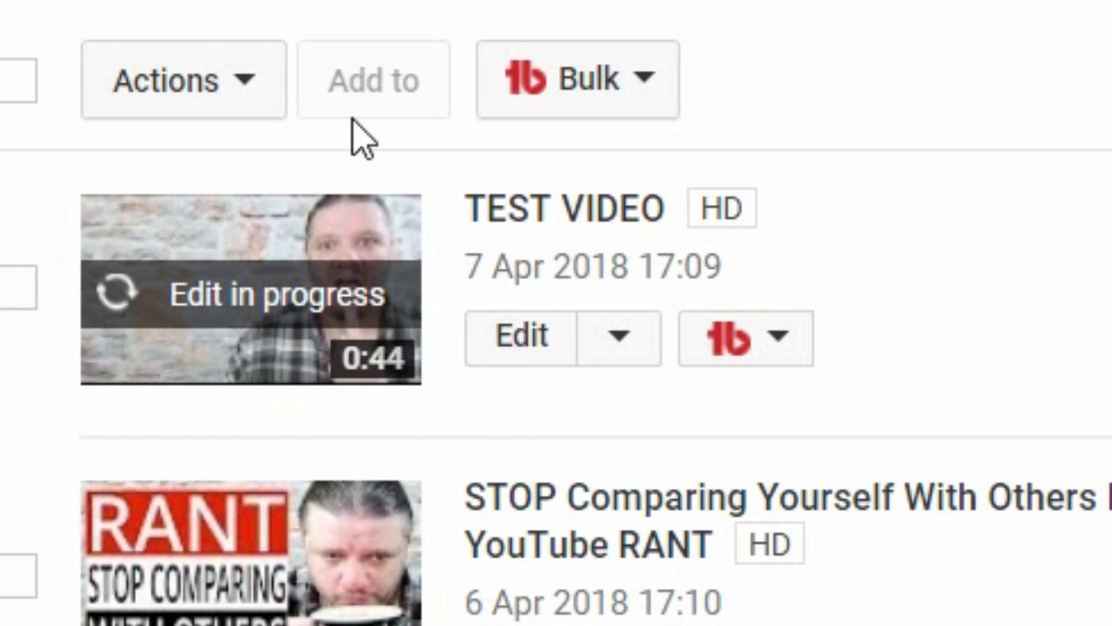
mouse_move(327, 227)
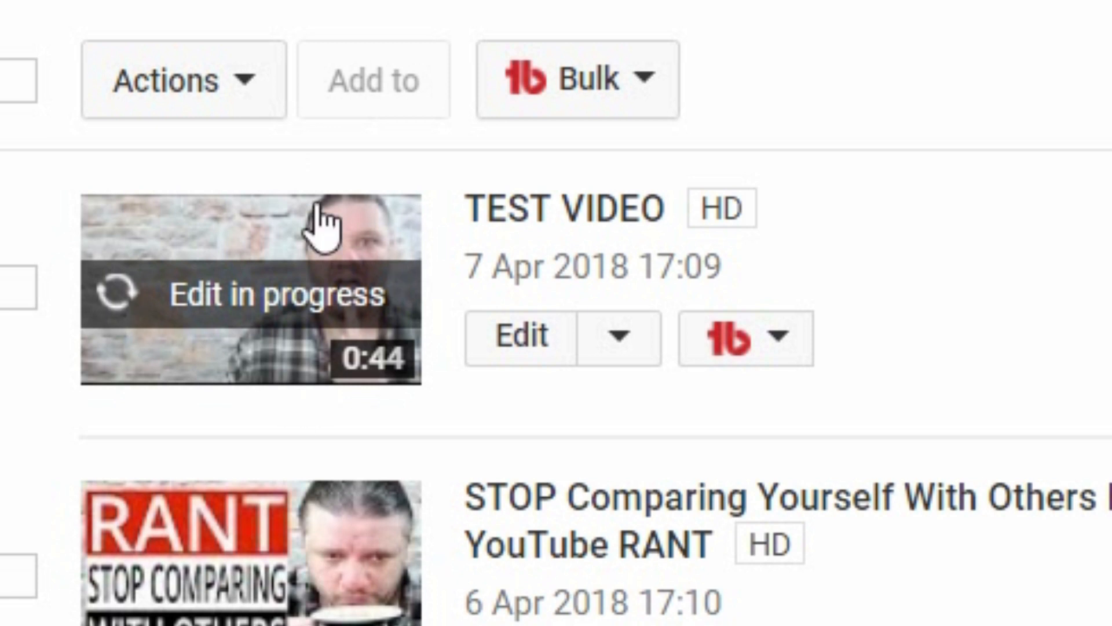
mouse_move(390, 277)
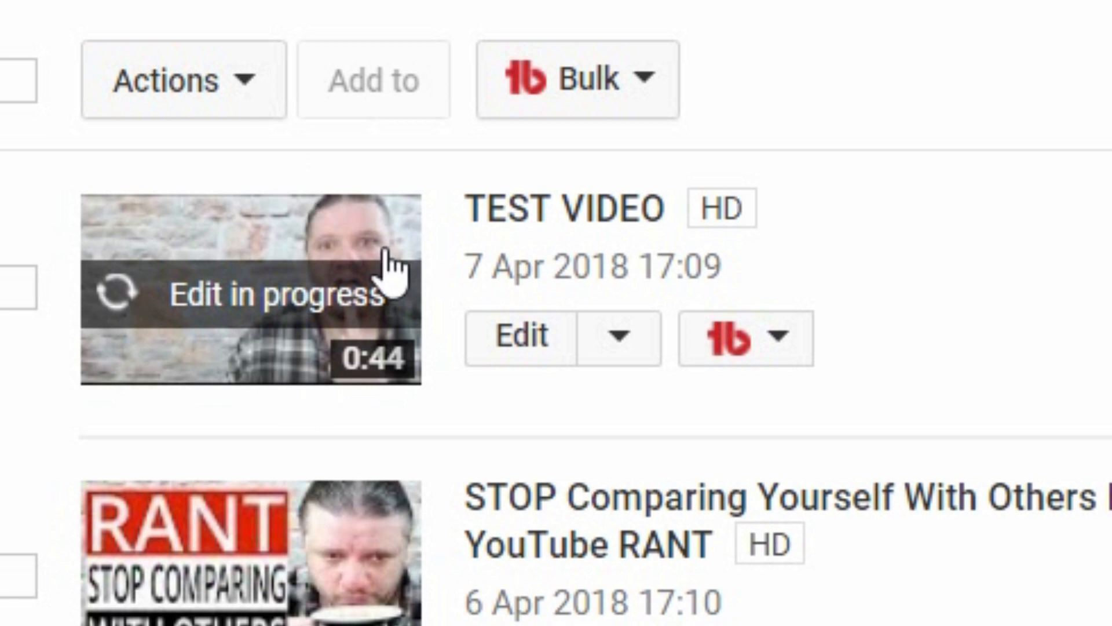